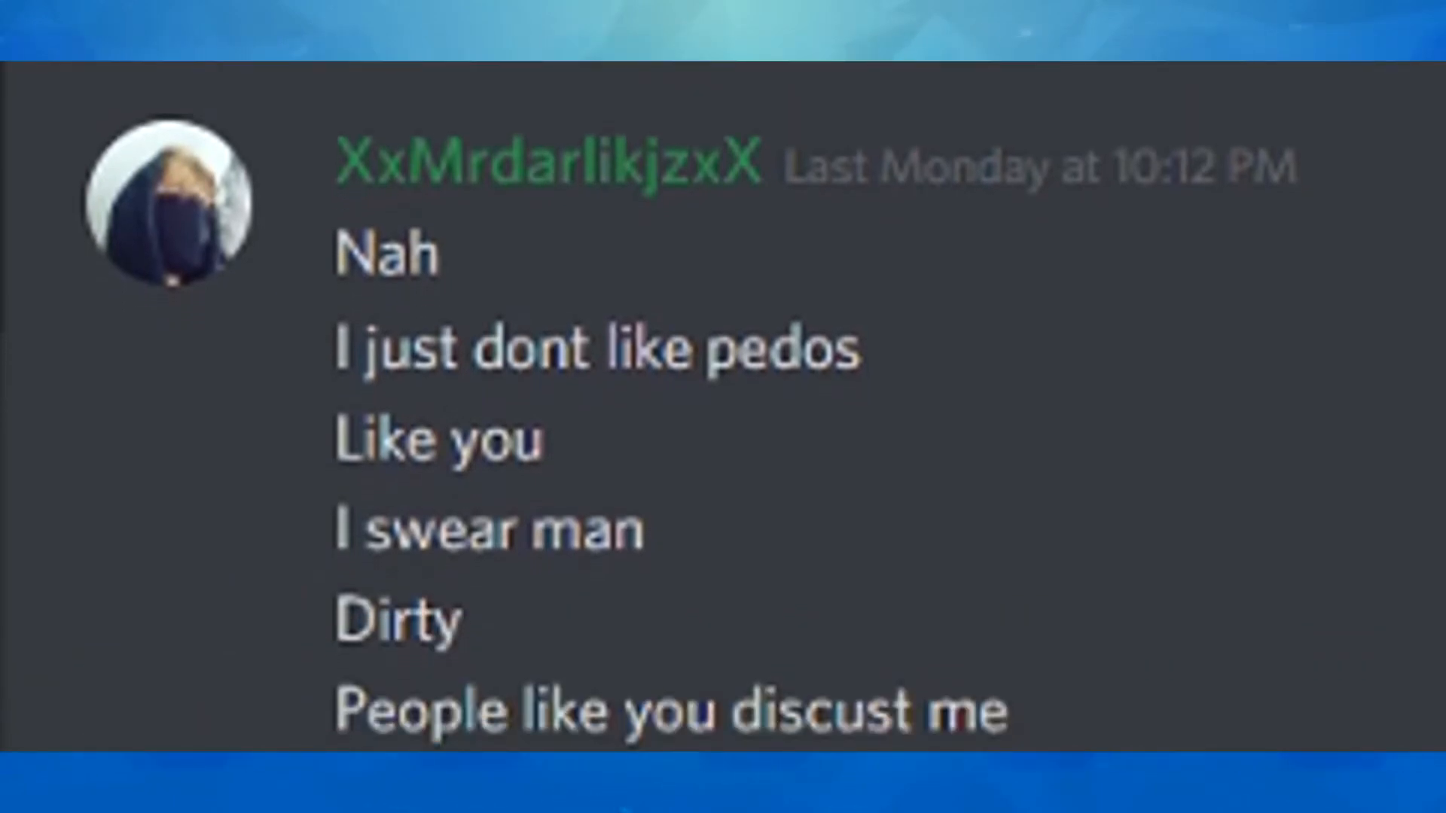
pyautogui.scroll(-3)
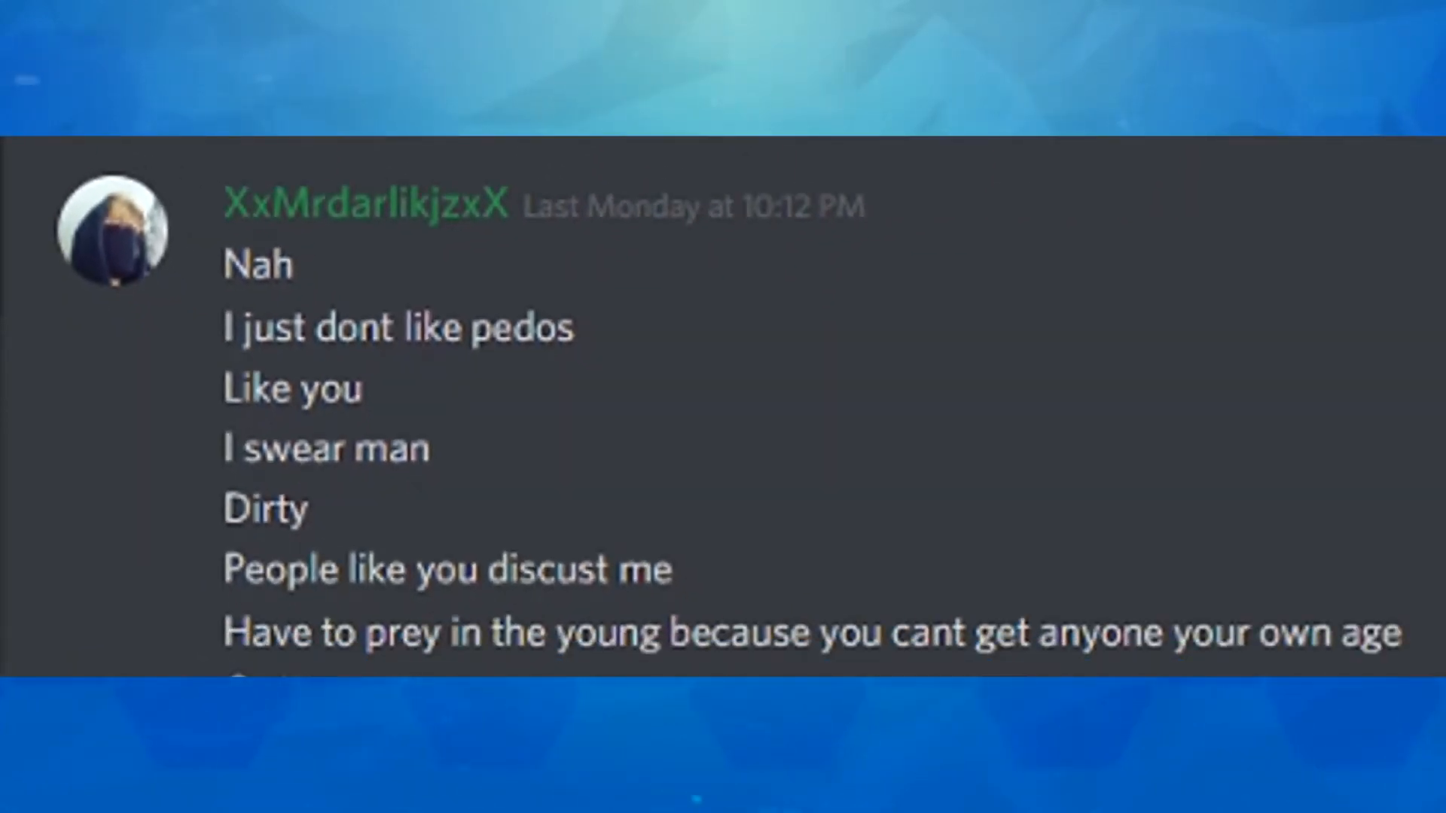